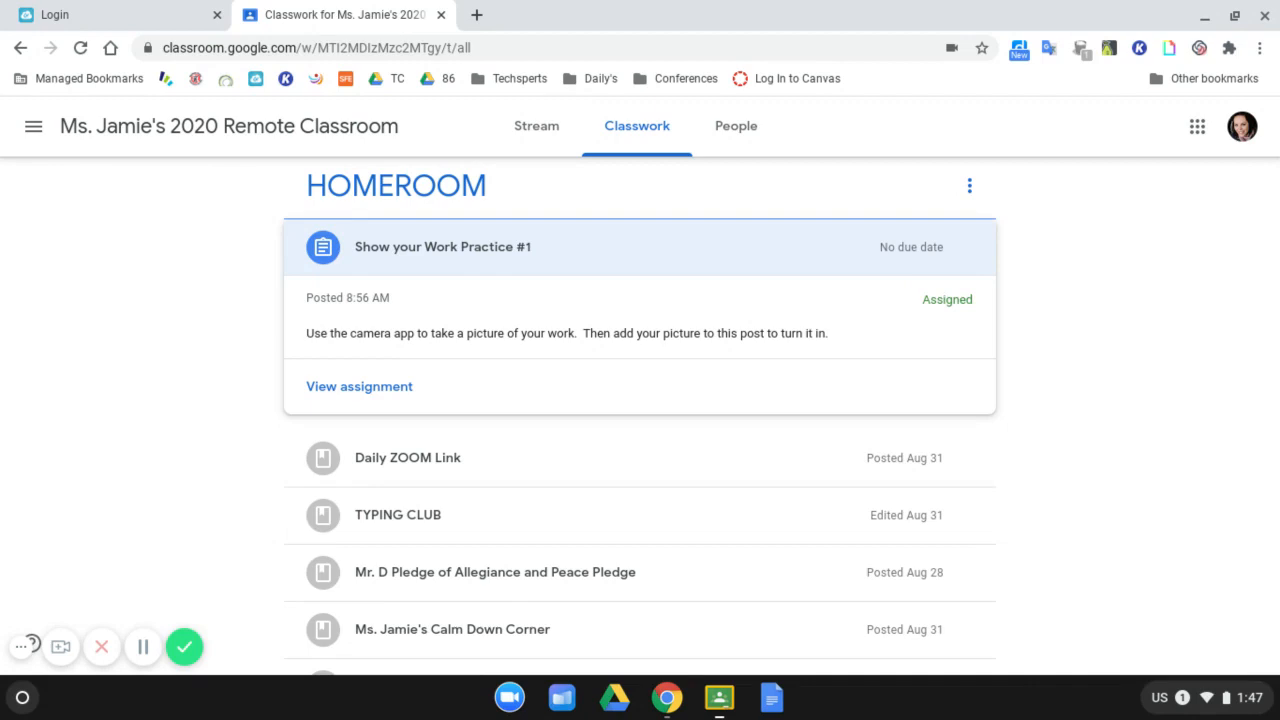
{"action": "mouse_move", "coordinate": [510, 272]}
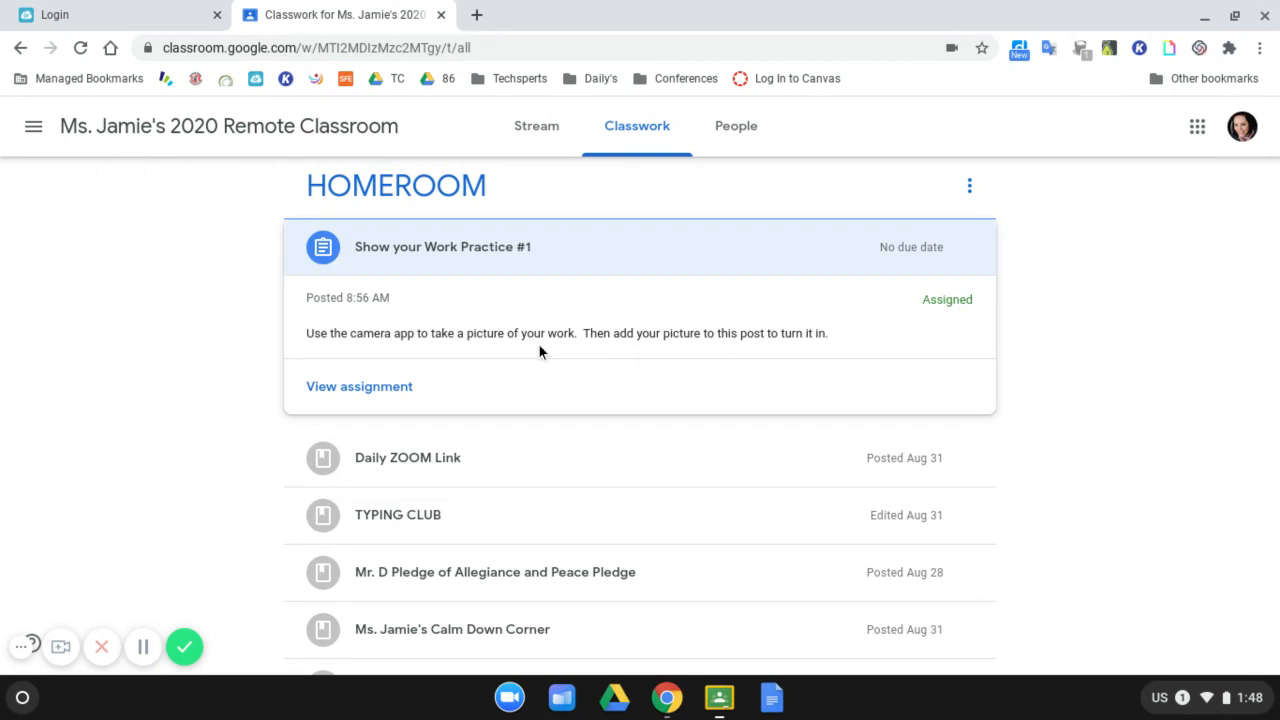
{"action": "mouse_move", "coordinate": [837, 354]}
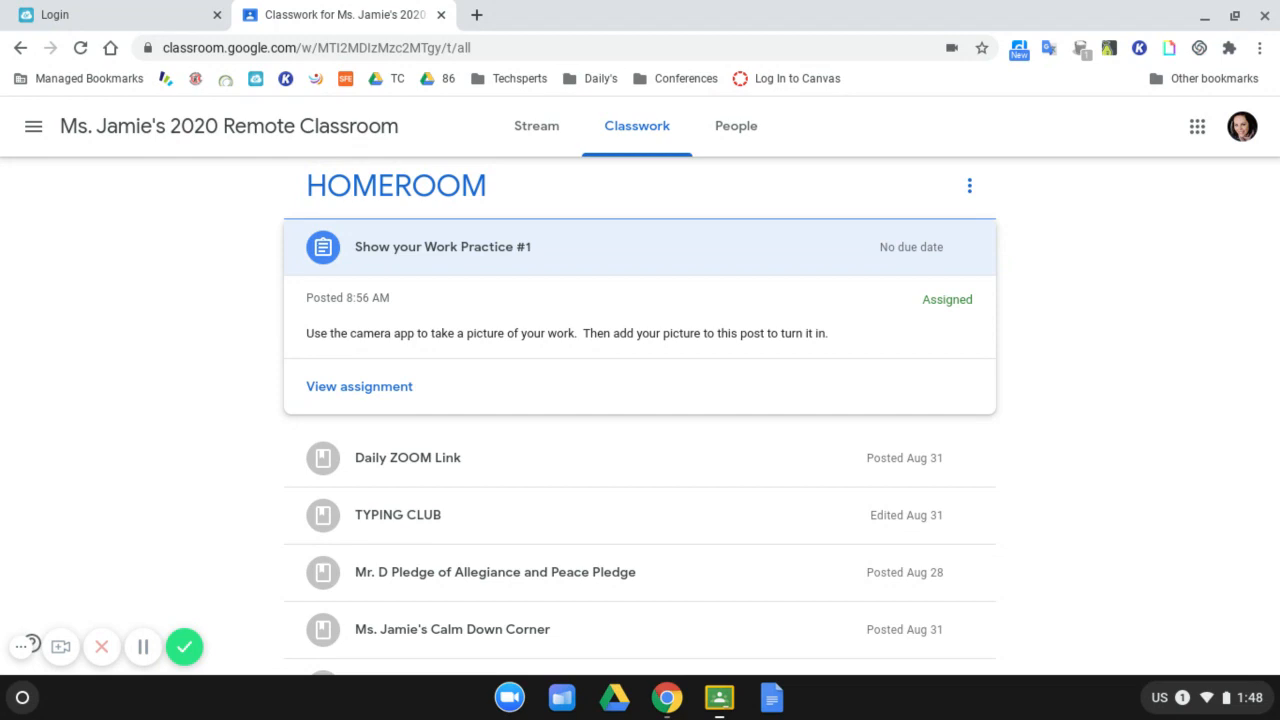
{"action": "mouse_move", "coordinate": [195, 683]}
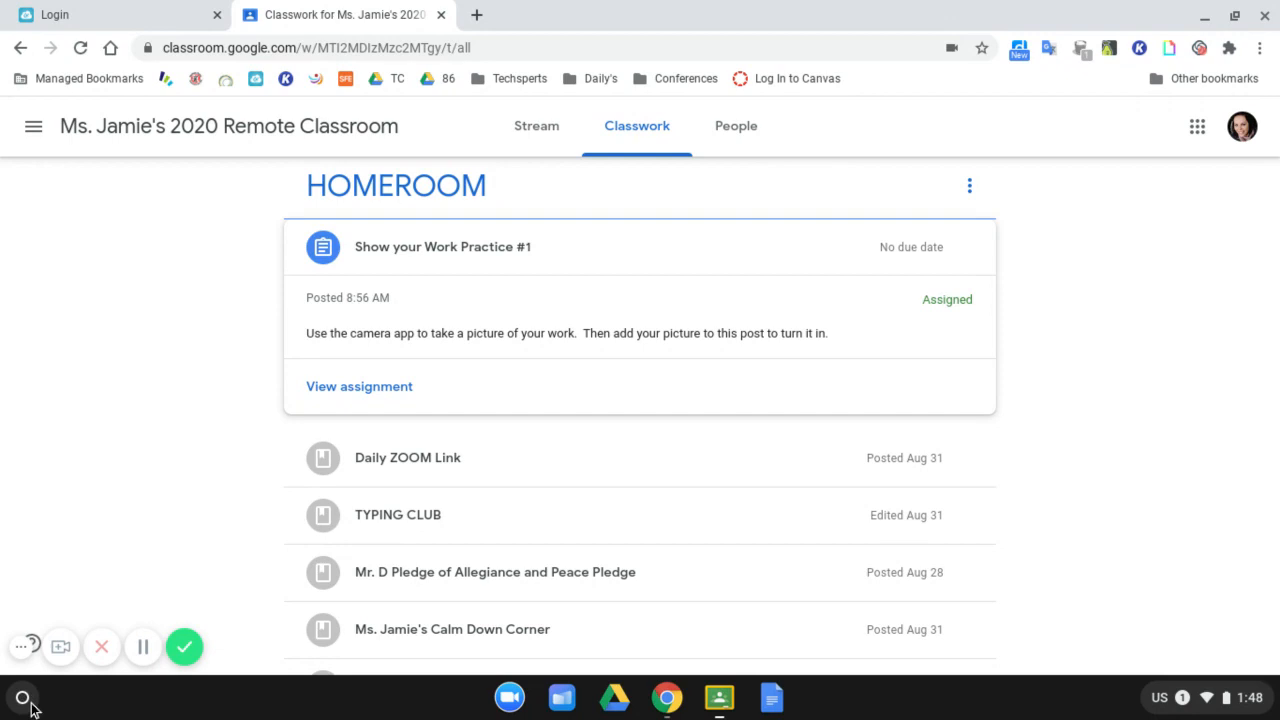
Step: Search the launcher for 'camera', then clear the search
{"action": "left_click", "coordinate": [22, 697]}
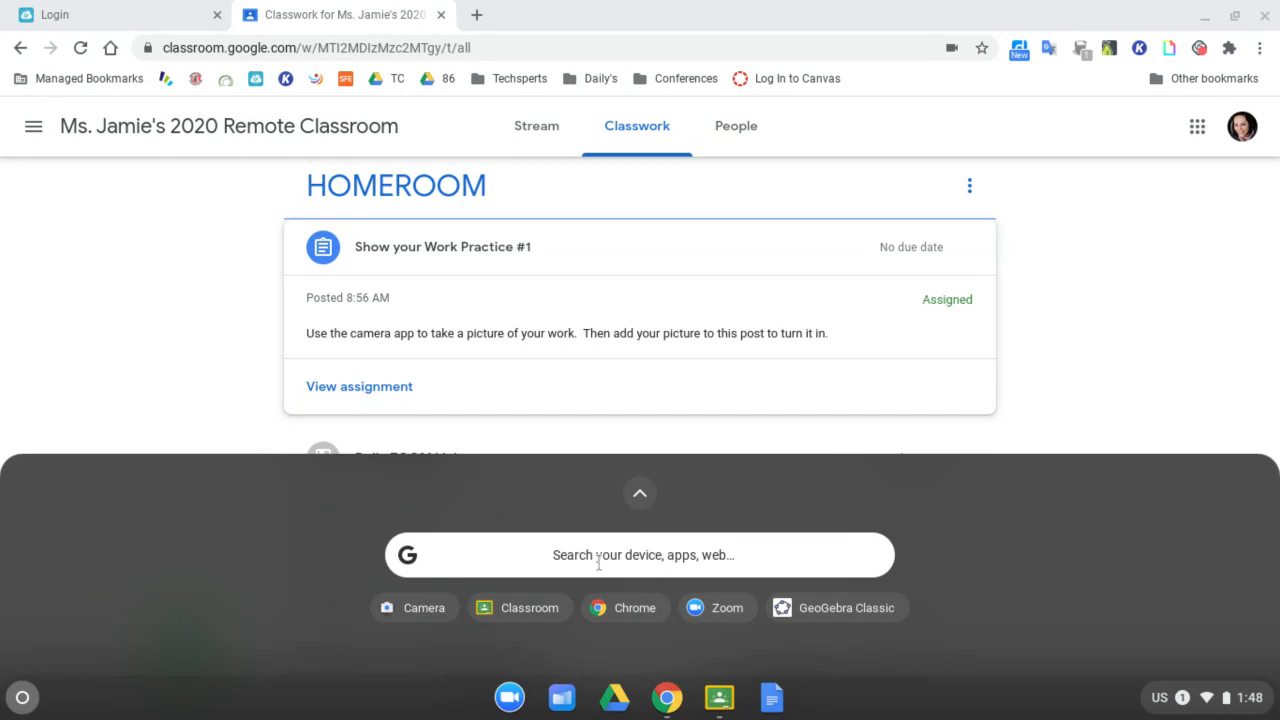
{"action": "type", "text": "camera"}
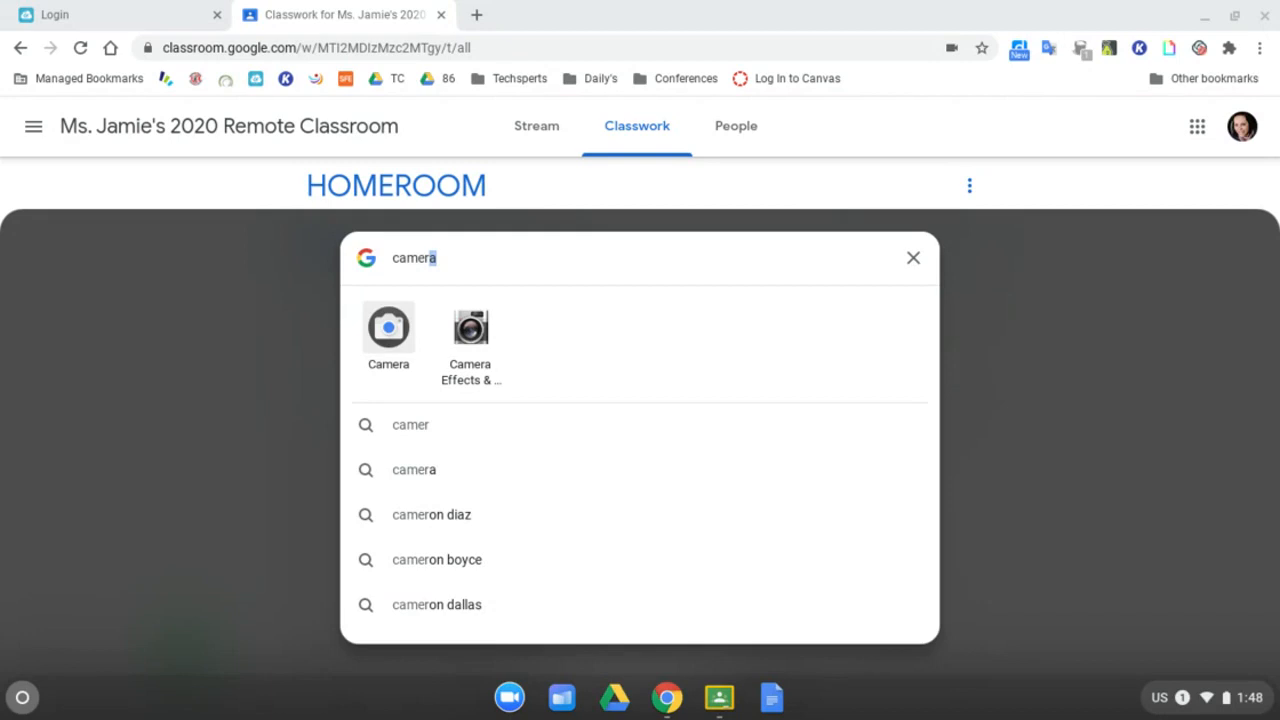
{"action": "left_click", "coordinate": [912, 257]}
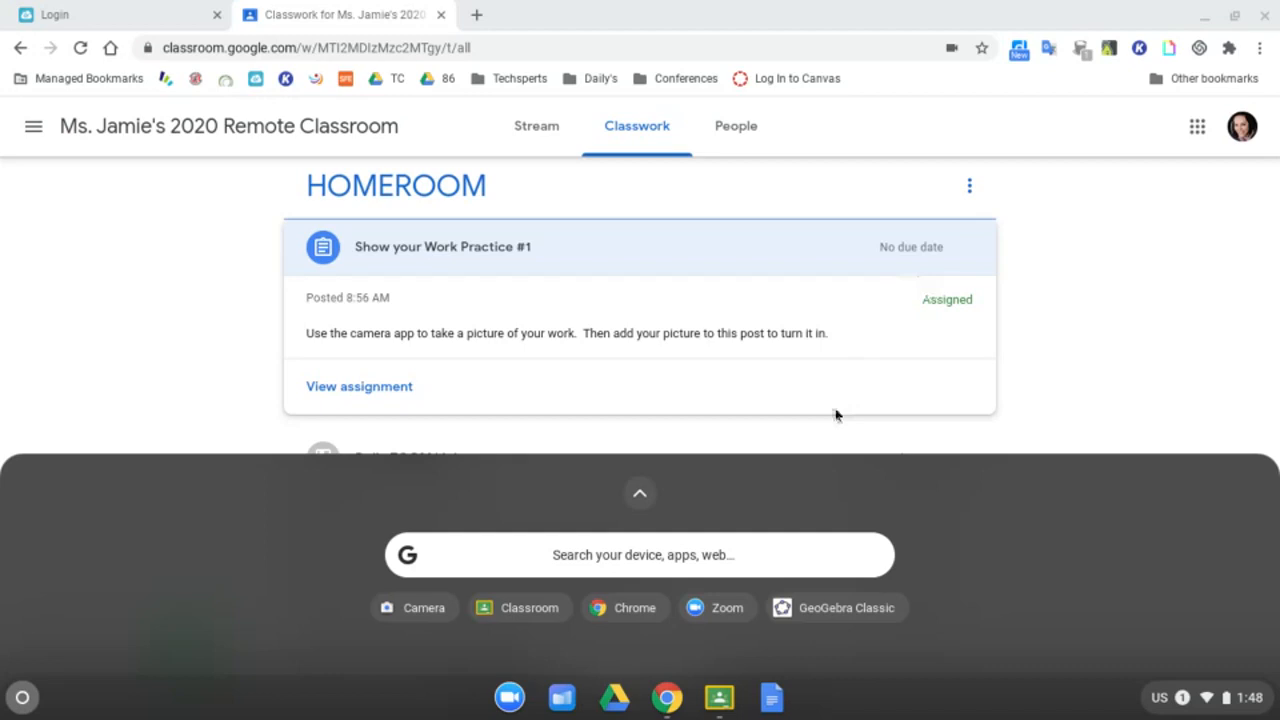
Step: Close and reopen the launcher, expanding it to the full app grid showing Camera
{"action": "left_click", "coordinate": [640, 492]}
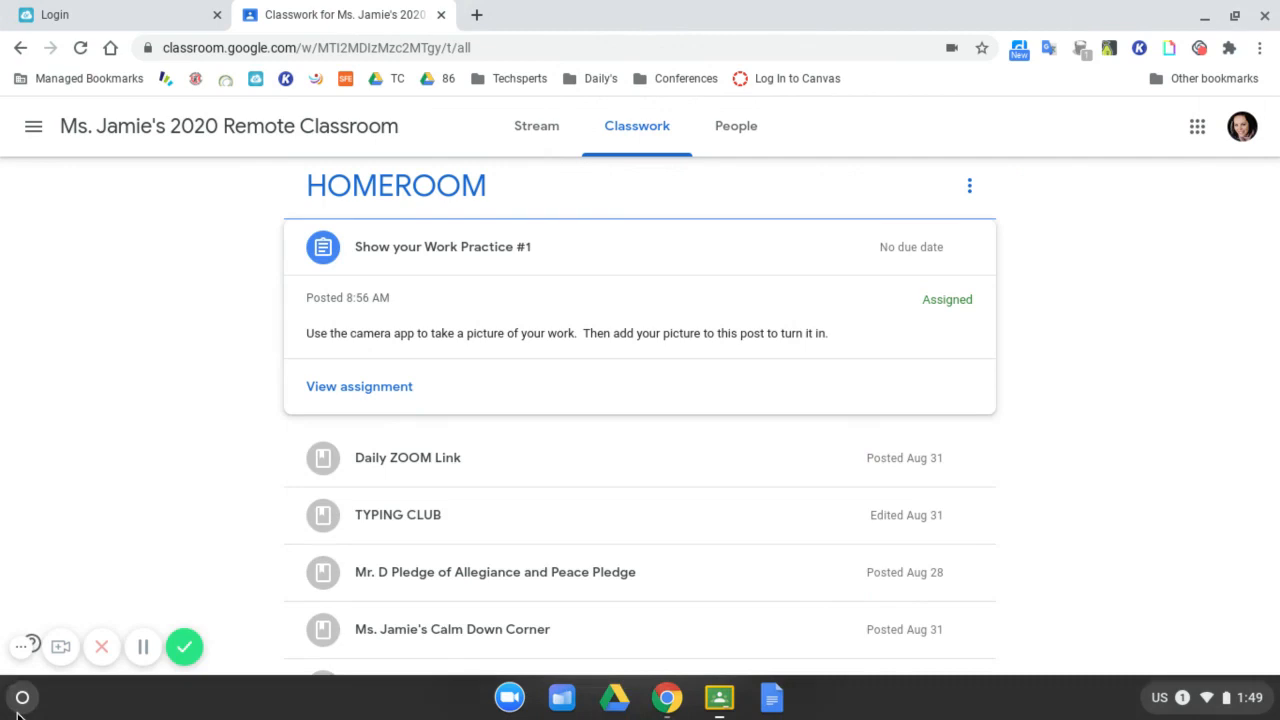
{"action": "left_click", "coordinate": [22, 697]}
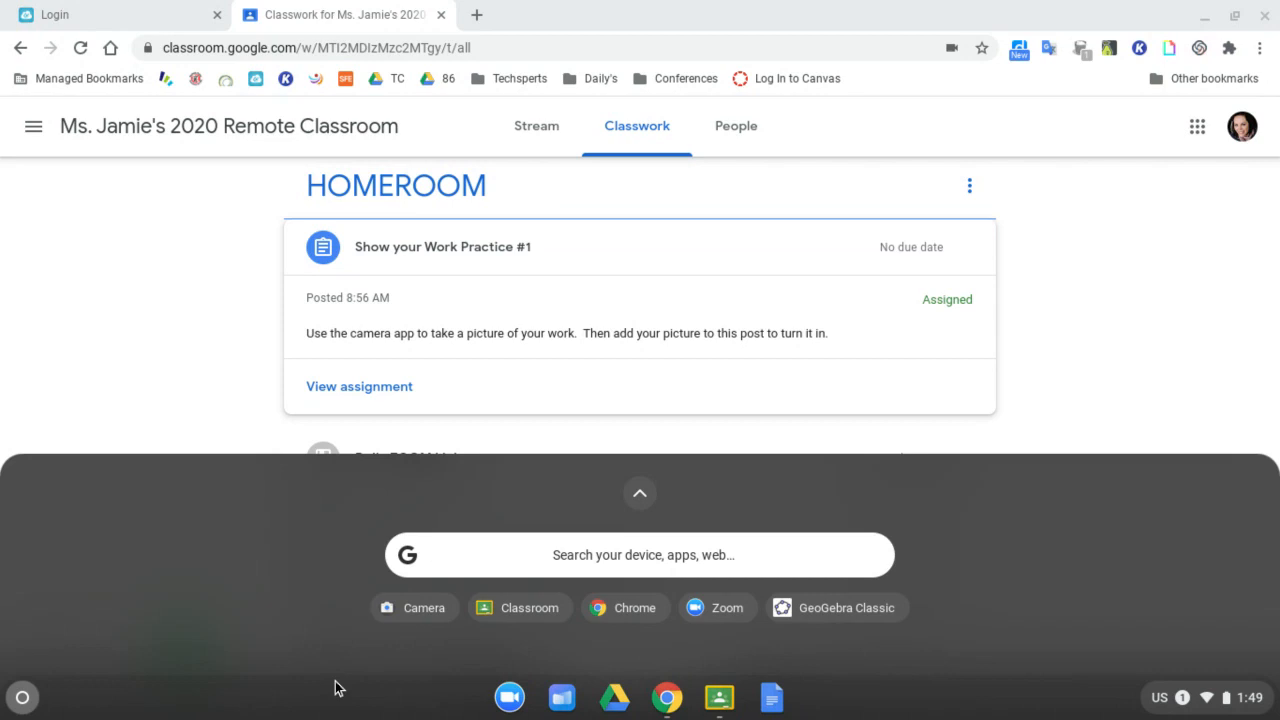
{"action": "mouse_move", "coordinate": [407, 617]}
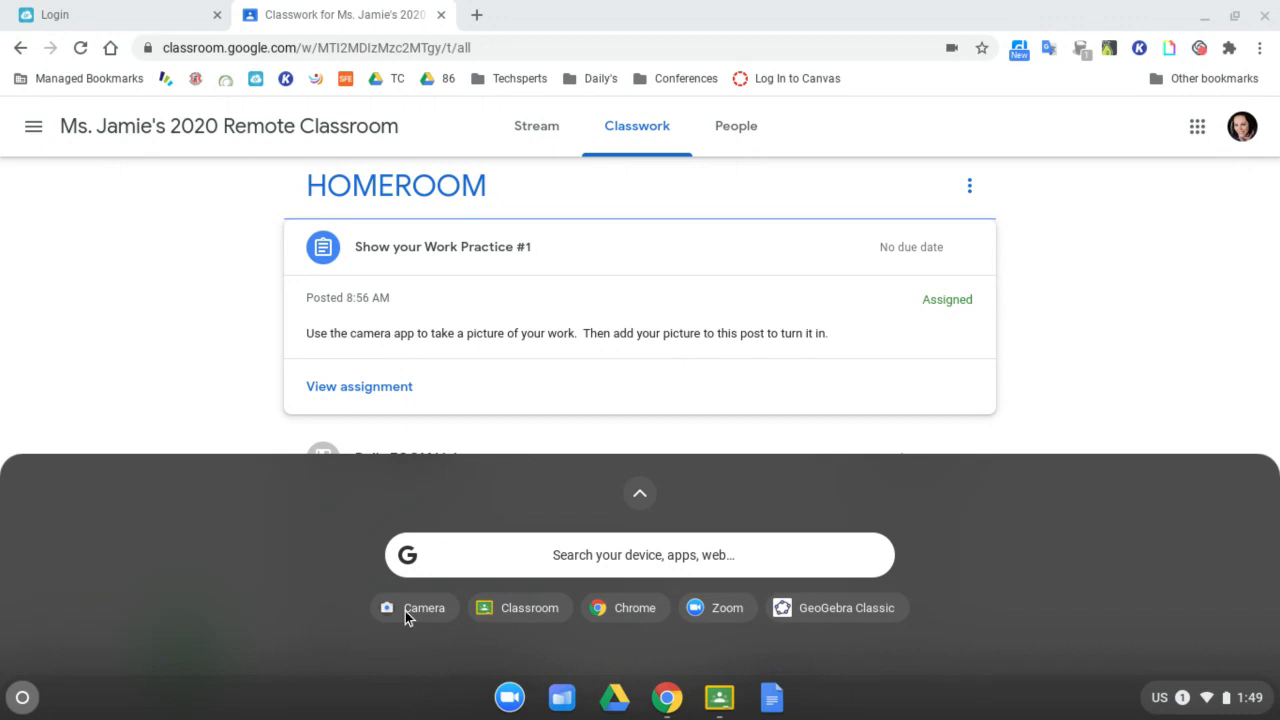
{"action": "mouse_move", "coordinate": [418, 618]}
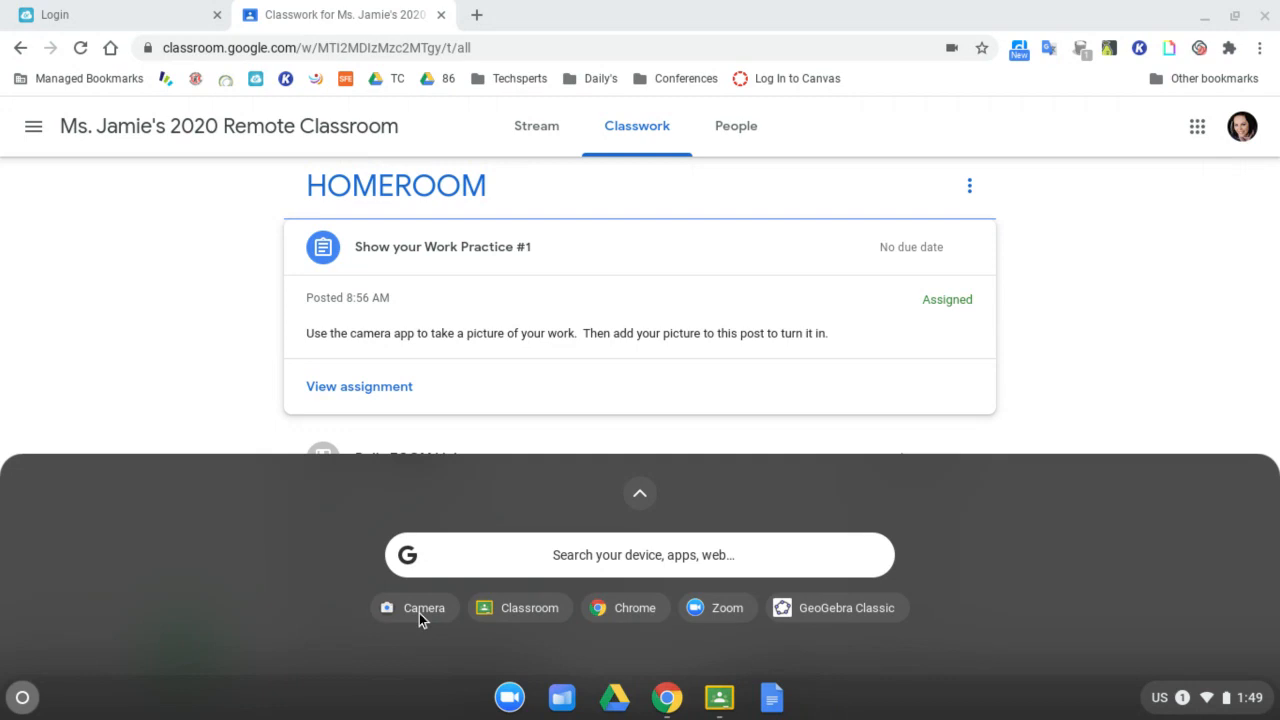
{"action": "mouse_move", "coordinate": [434, 610]}
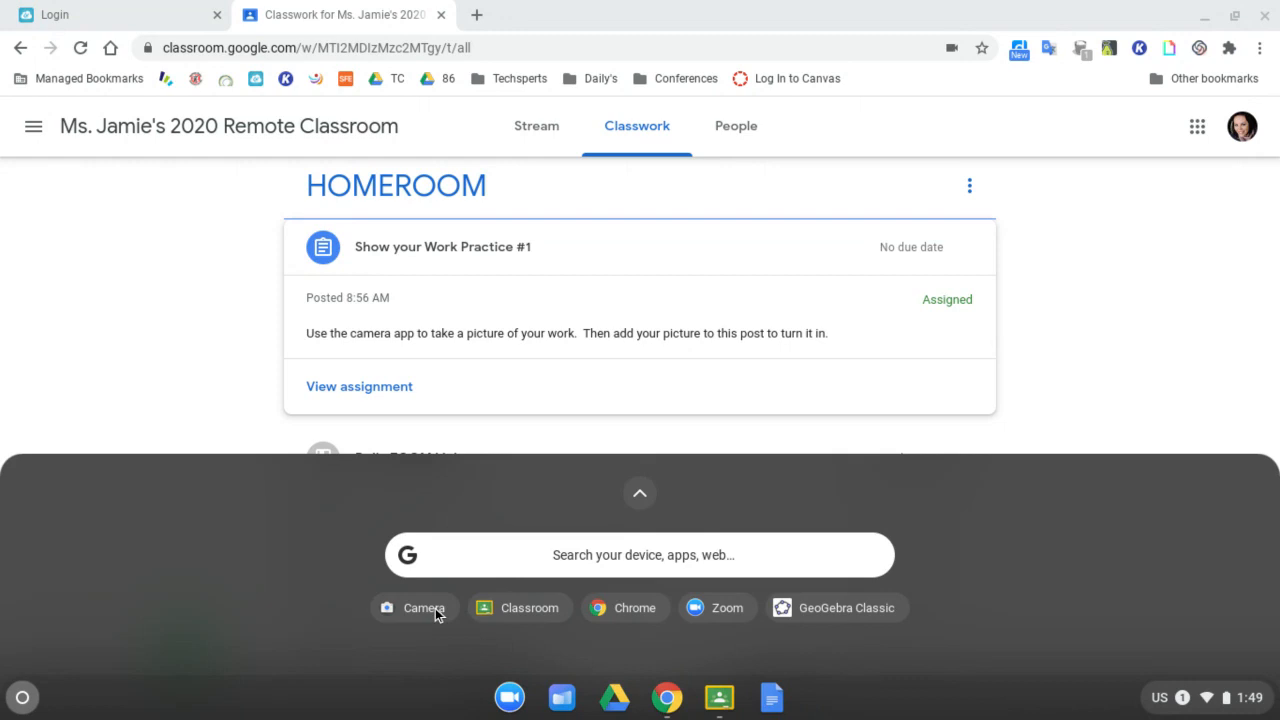
{"action": "left_click", "coordinate": [639, 492]}
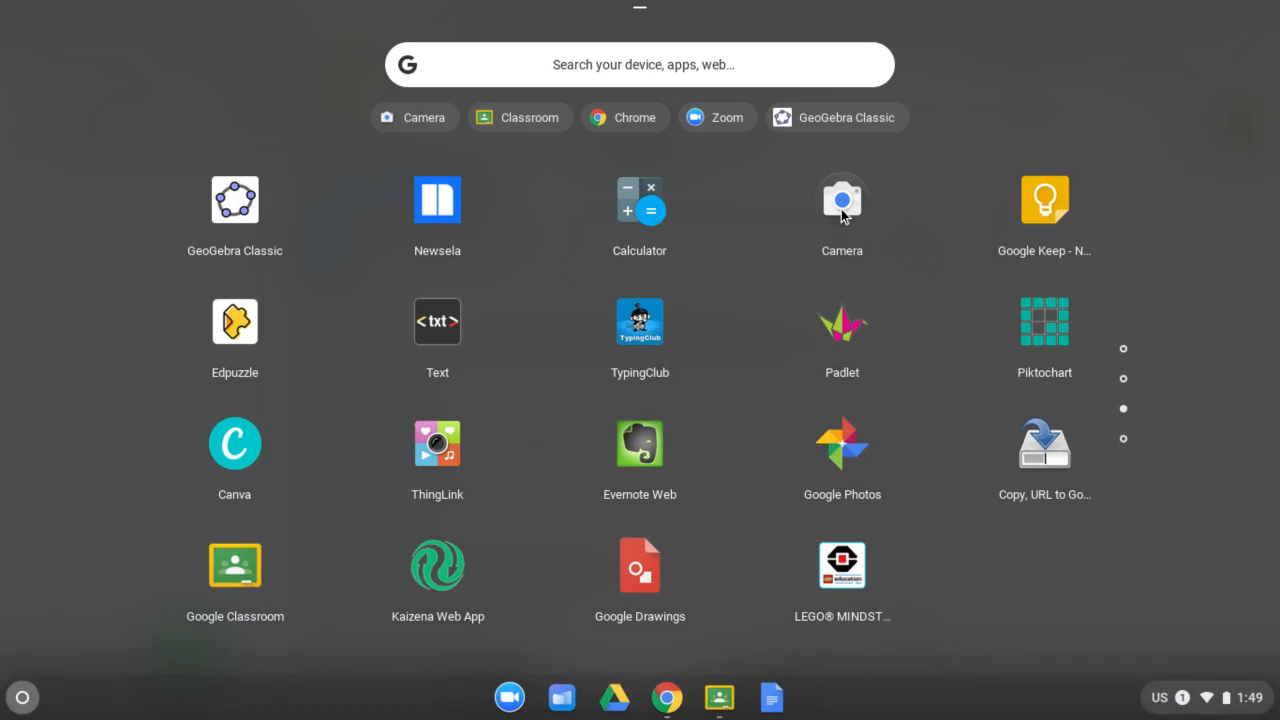
Step: Photograph the child's drawing with the Camera app, then close Camera
{"action": "left_click", "coordinate": [841, 197]}
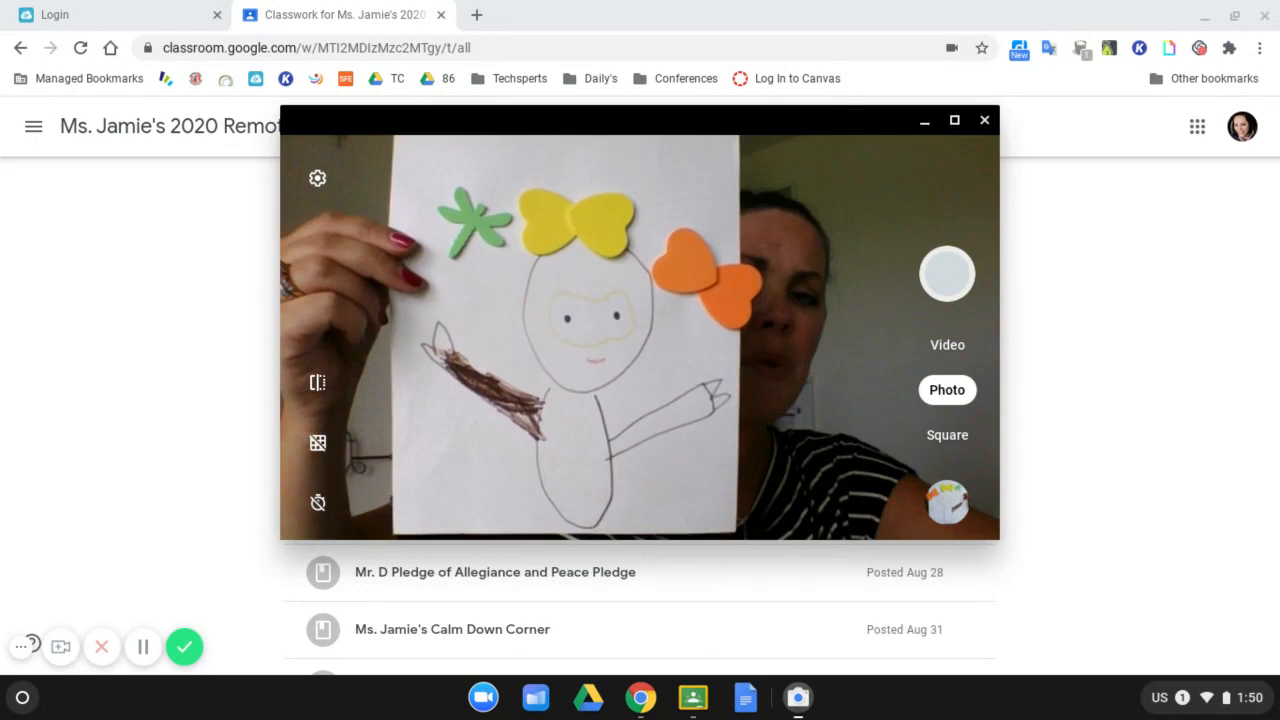
{"action": "left_click", "coordinate": [947, 274]}
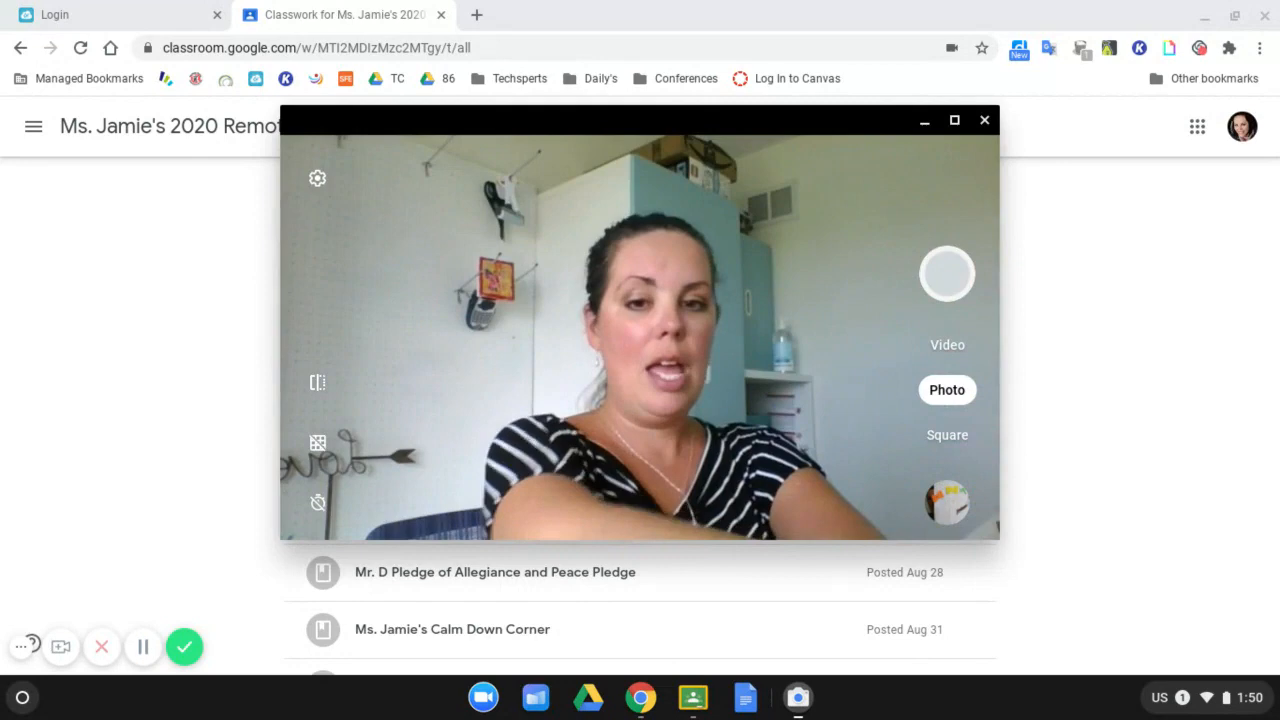
{"action": "left_click", "coordinate": [984, 120]}
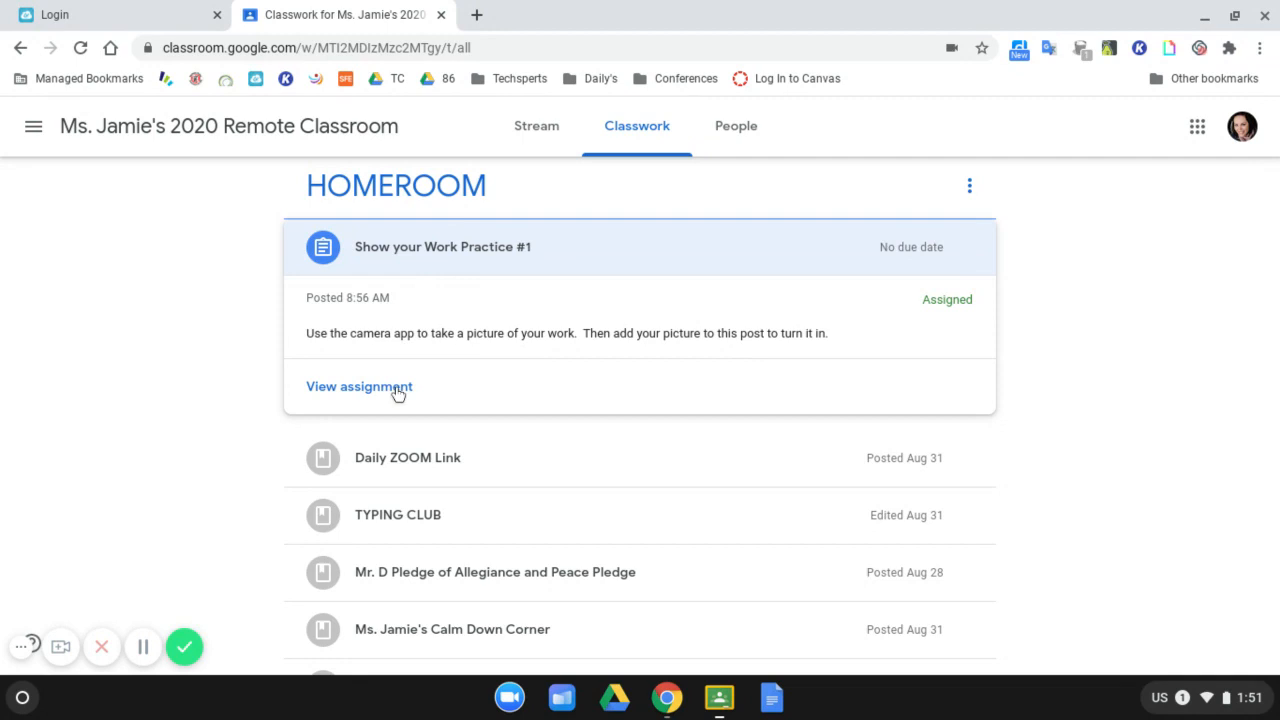
Step: Open 'Show your Work Practice #1' and start uploading a file attachment
{"action": "left_click", "coordinate": [359, 387]}
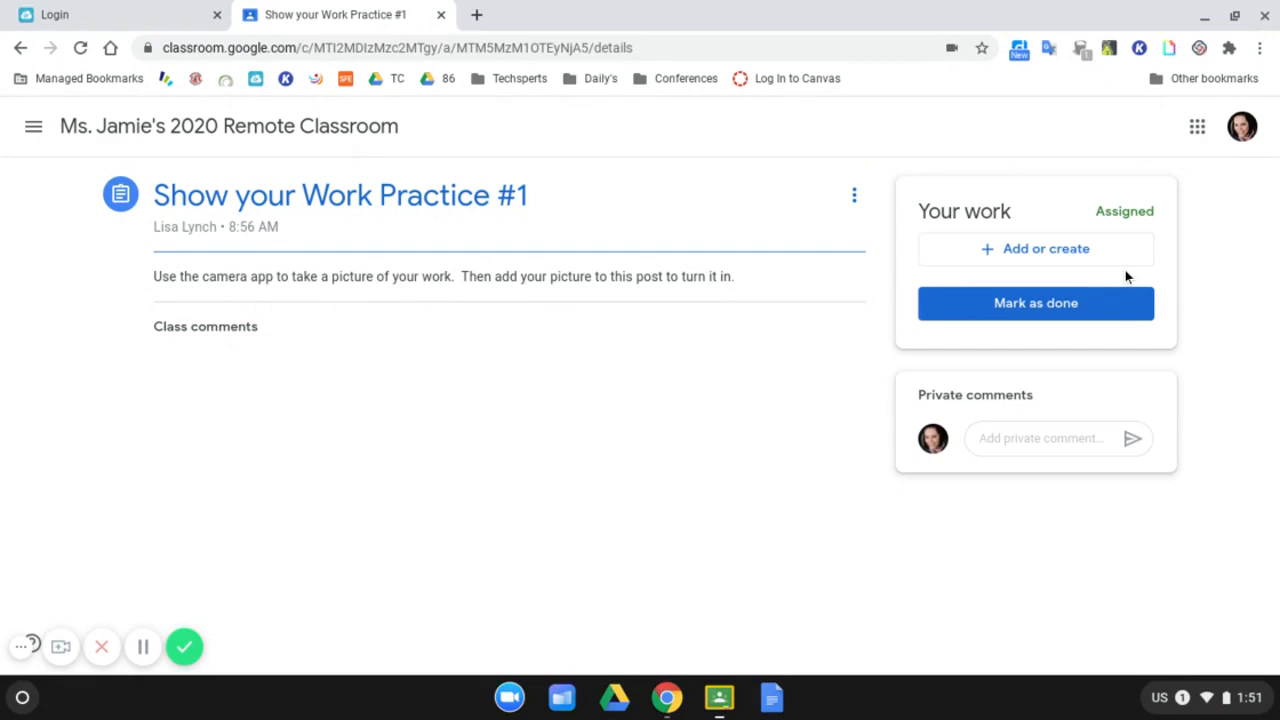
{"action": "mouse_move", "coordinate": [1066, 270]}
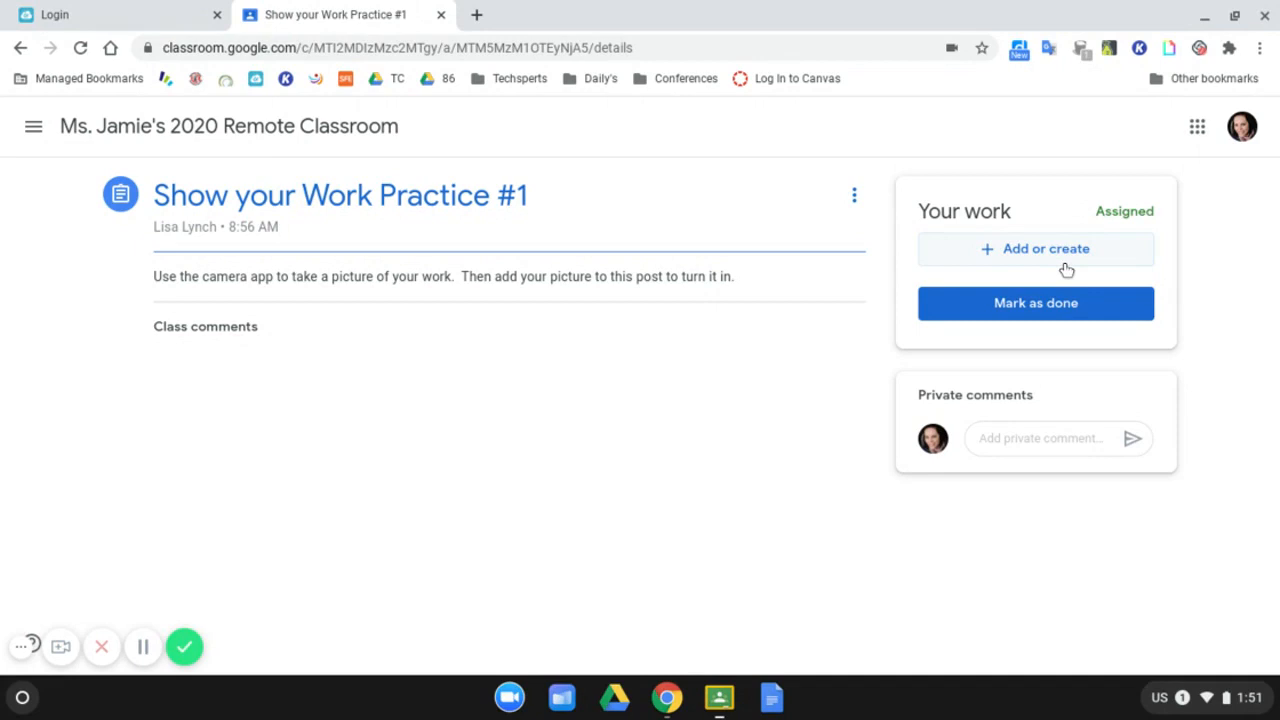
{"action": "left_click", "coordinate": [1035, 248]}
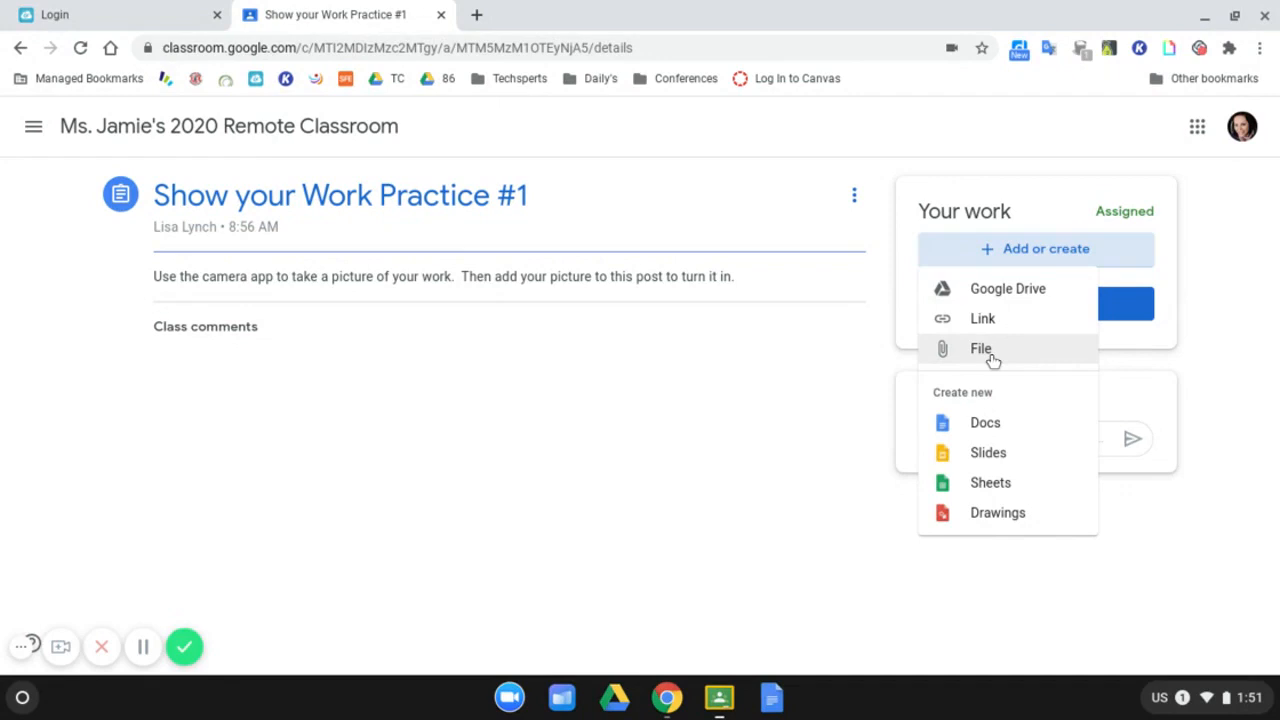
{"action": "left_click", "coordinate": [980, 348]}
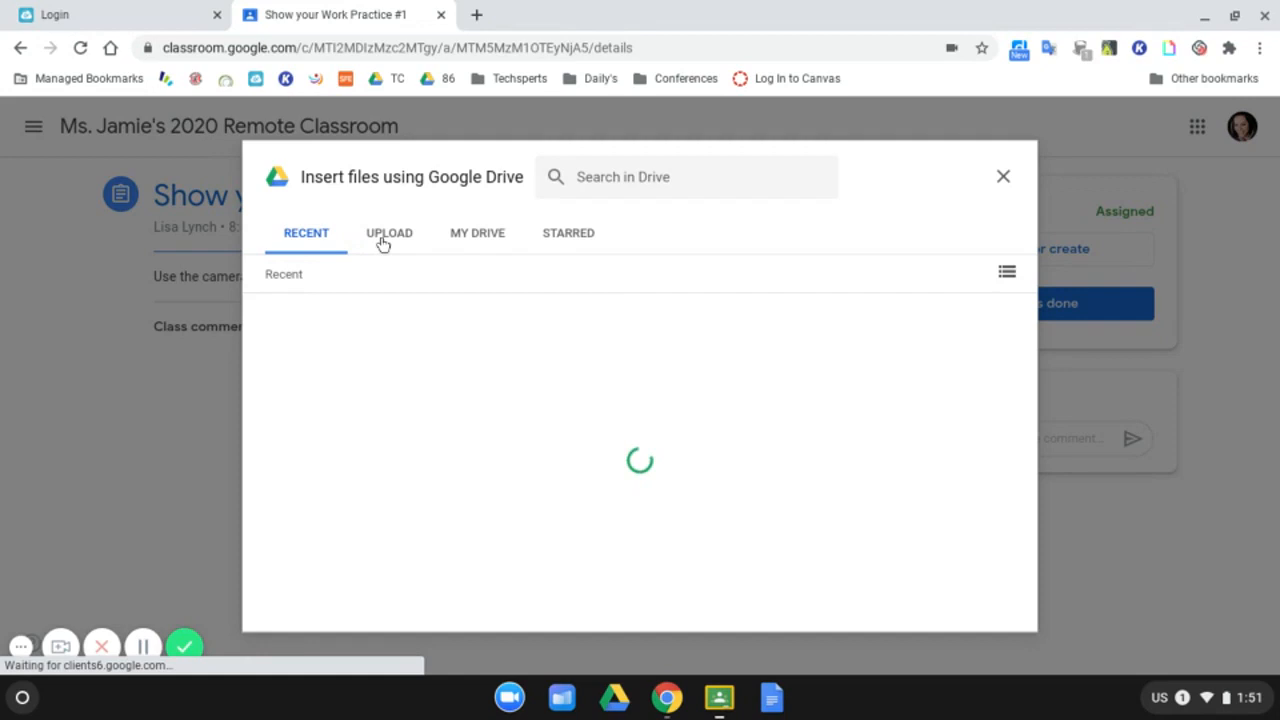
{"action": "left_click", "coordinate": [389, 232]}
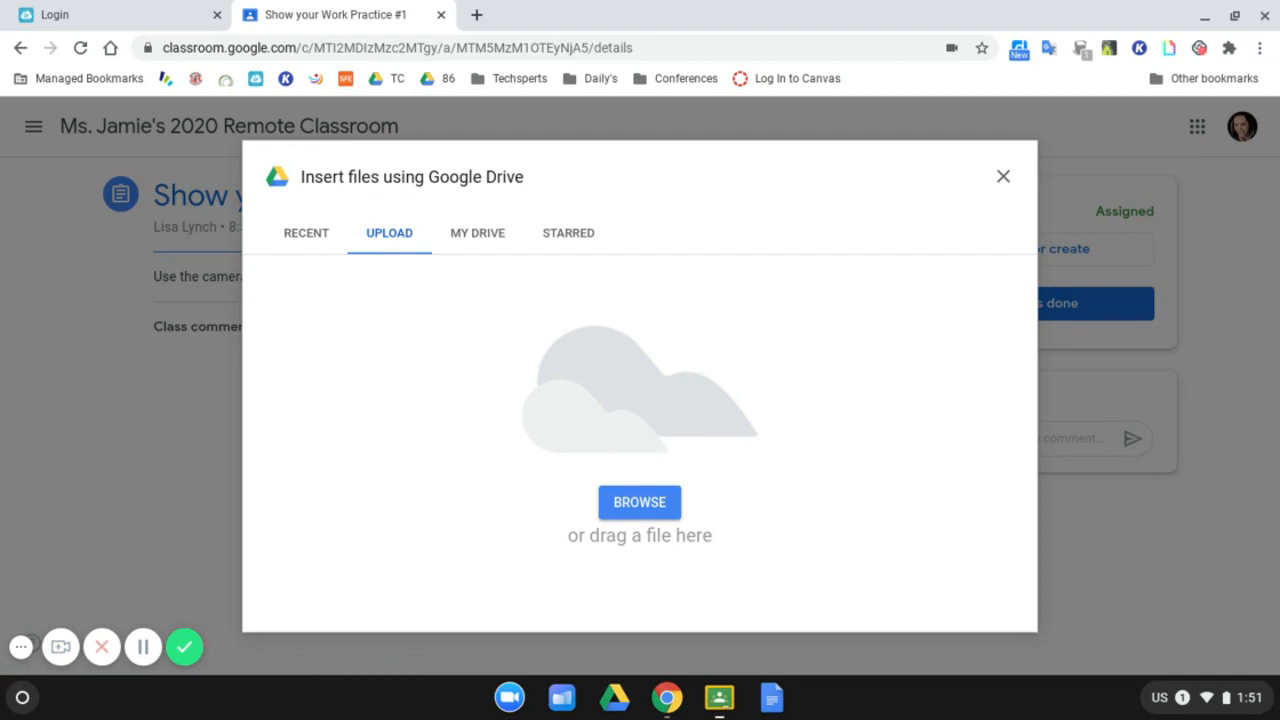
{"action": "mouse_move", "coordinate": [633, 518]}
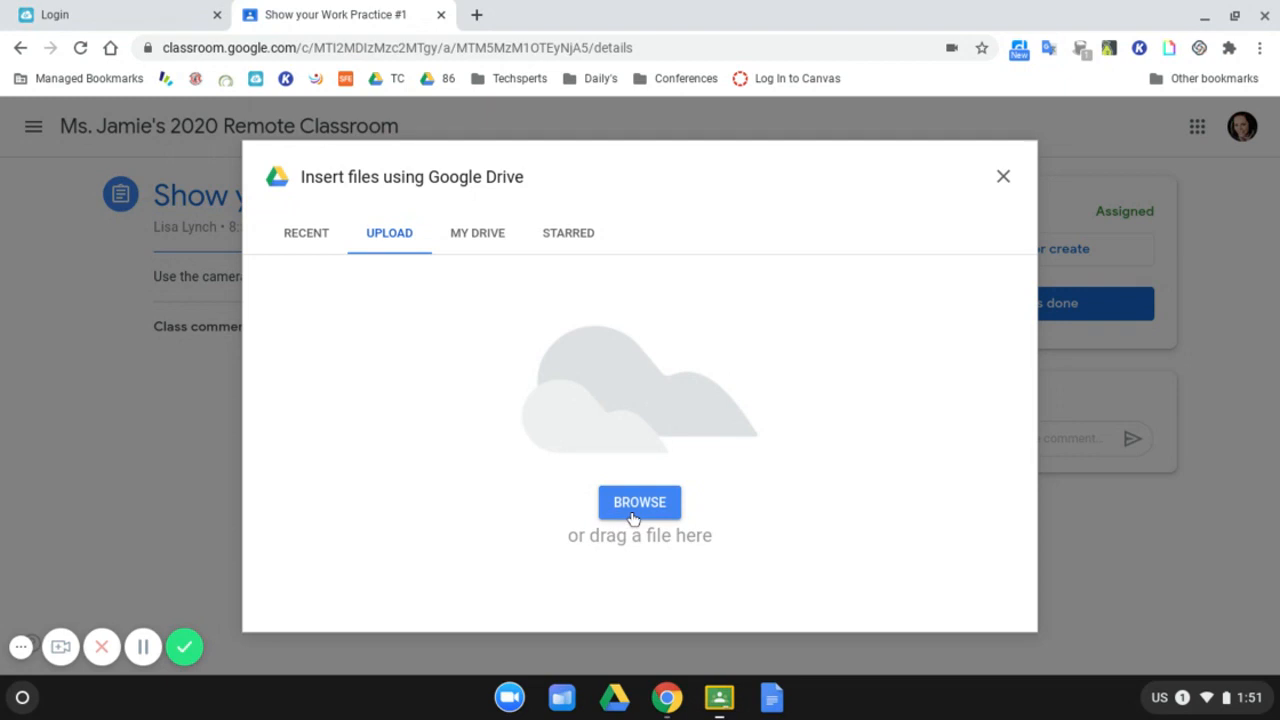
Step: Browse to Images and select IMG_20200902_135046.jpg for upload
{"action": "left_click", "coordinate": [639, 502]}
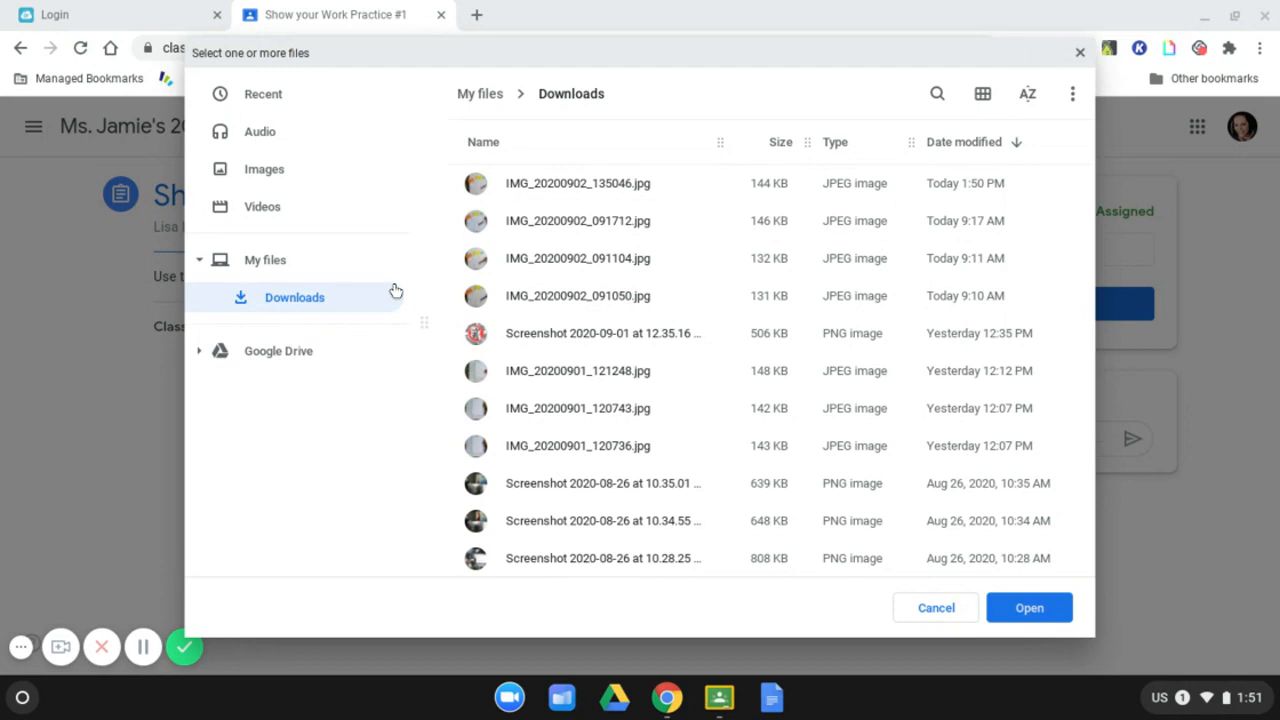
{"action": "mouse_move", "coordinate": [451, 237]}
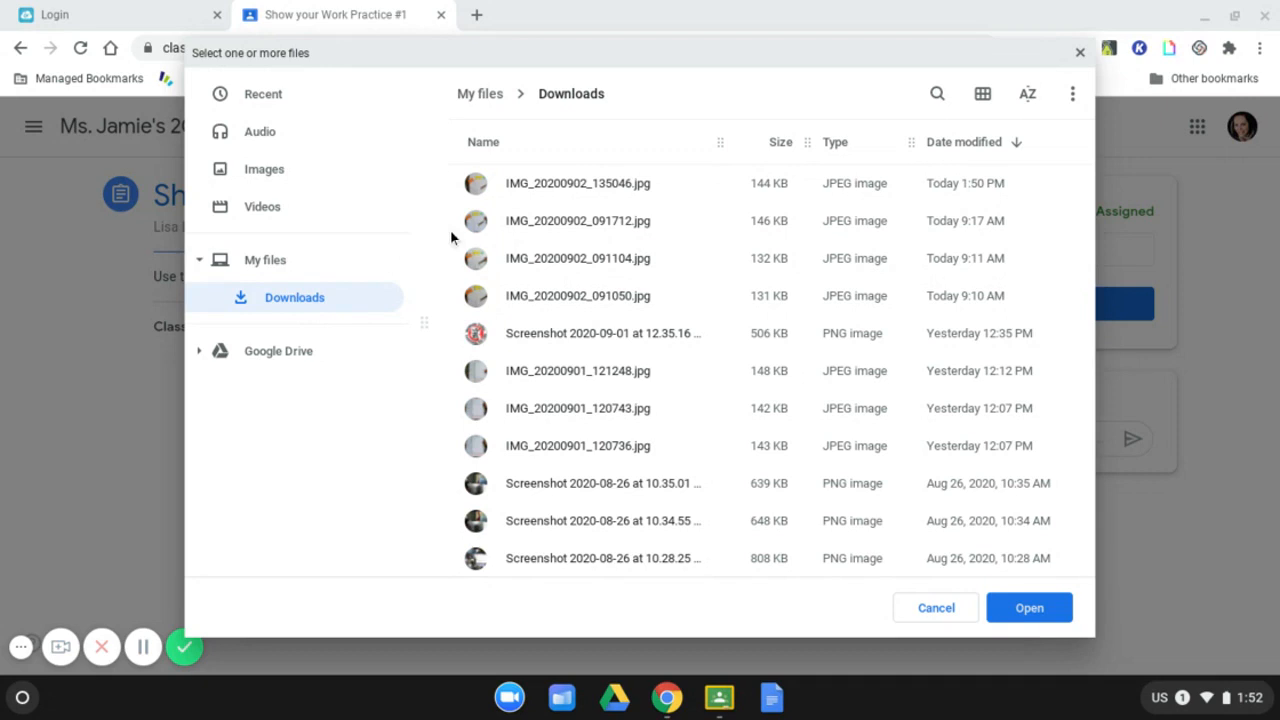
{"action": "mouse_move", "coordinate": [687, 154]}
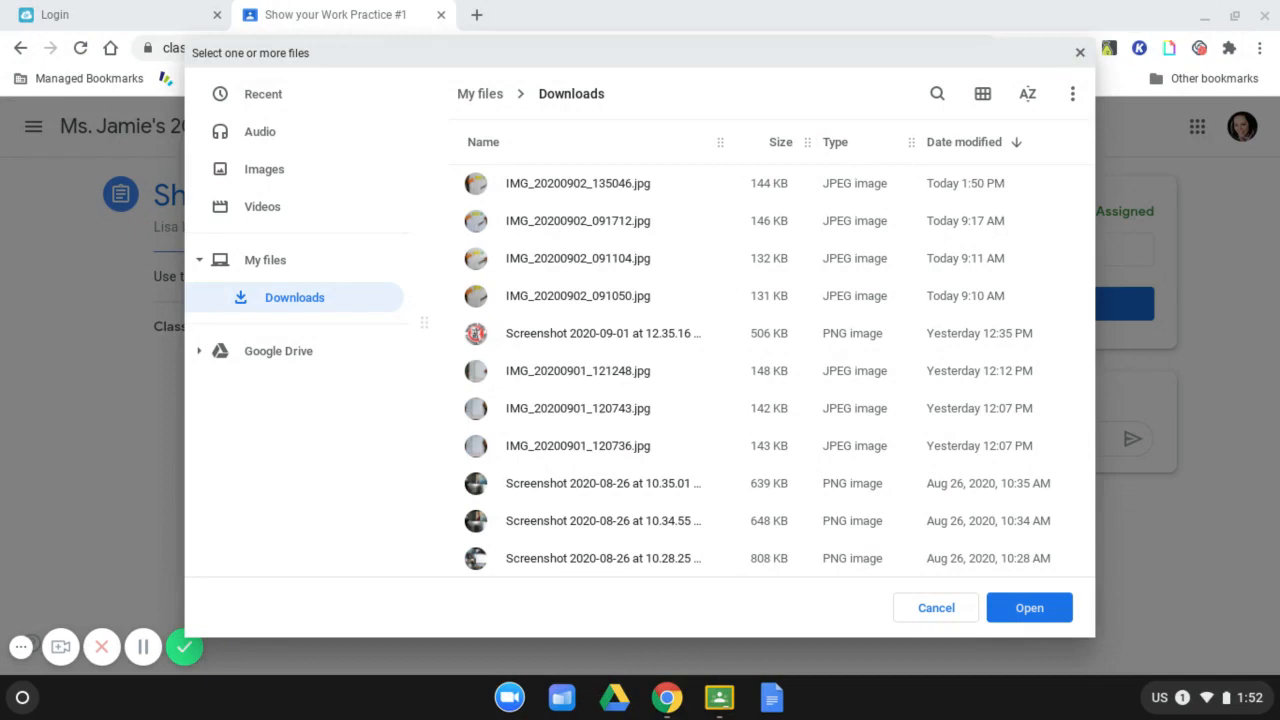
{"action": "left_click", "coordinate": [264, 168]}
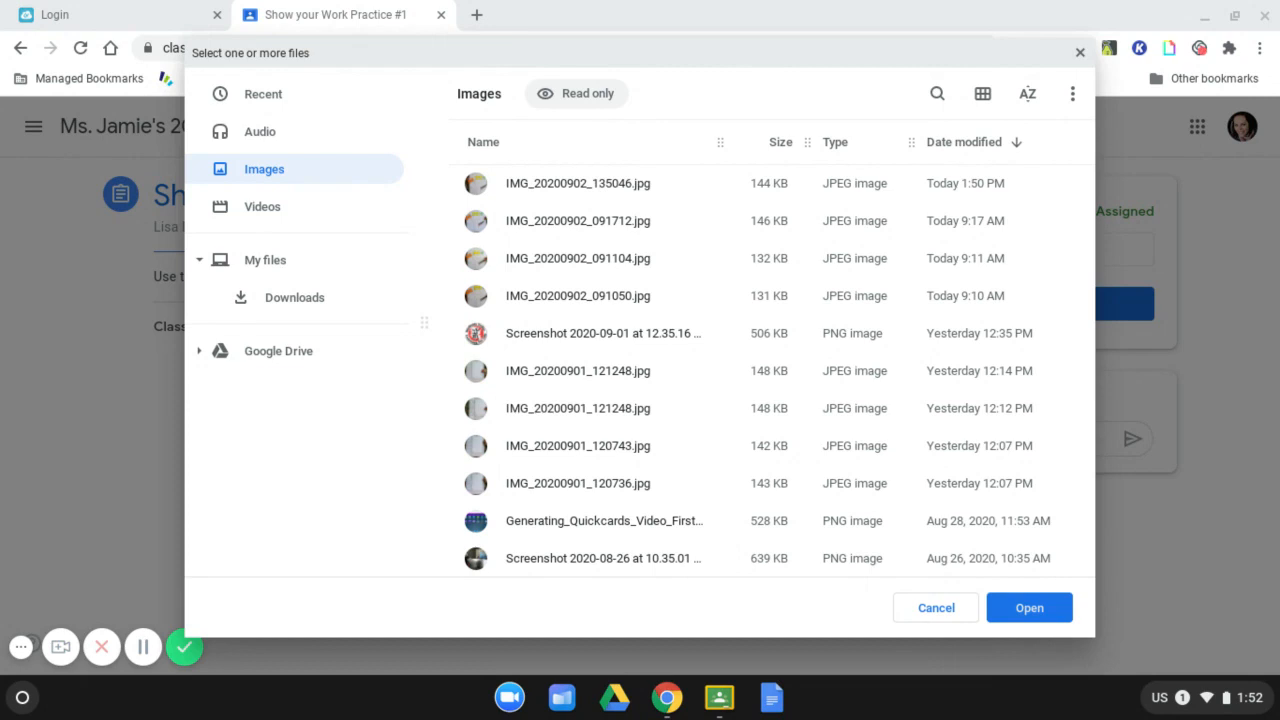
{"action": "left_click", "coordinate": [577, 183]}
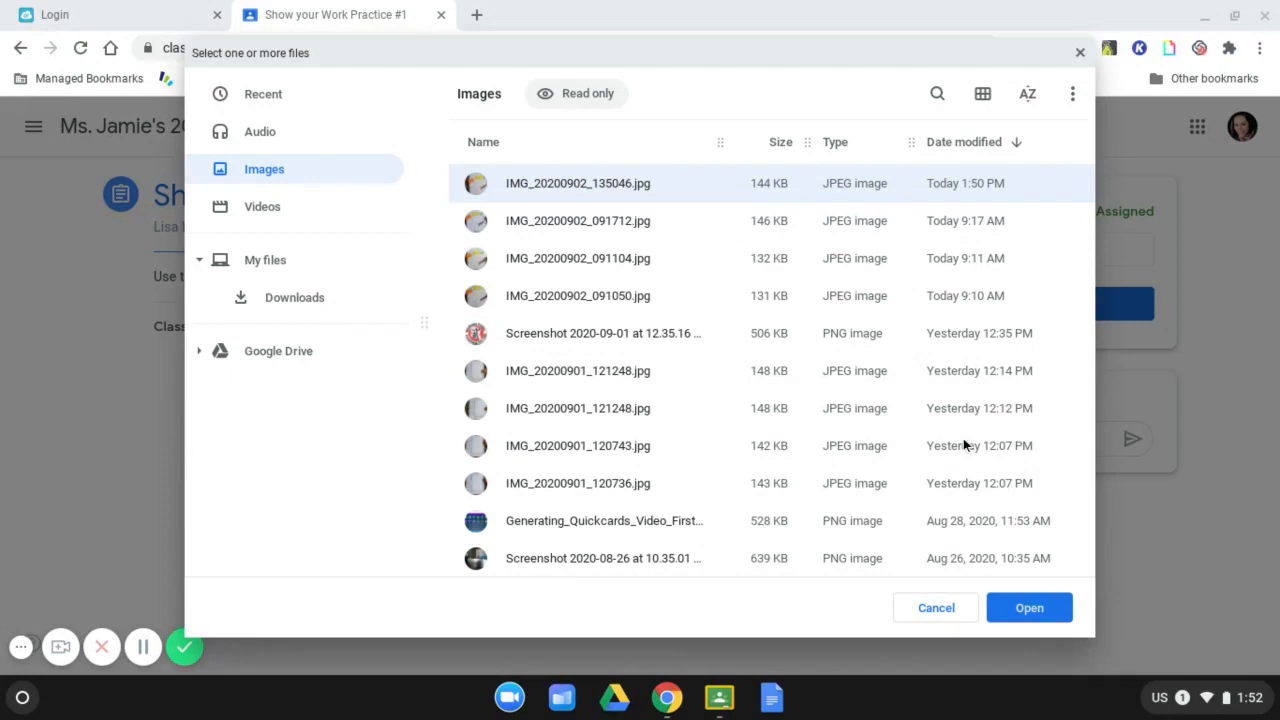
Step: Attach IMG_20200902_135046.jpg and turn in the assignment, confirming the dialog
{"action": "left_click", "coordinate": [1029, 607]}
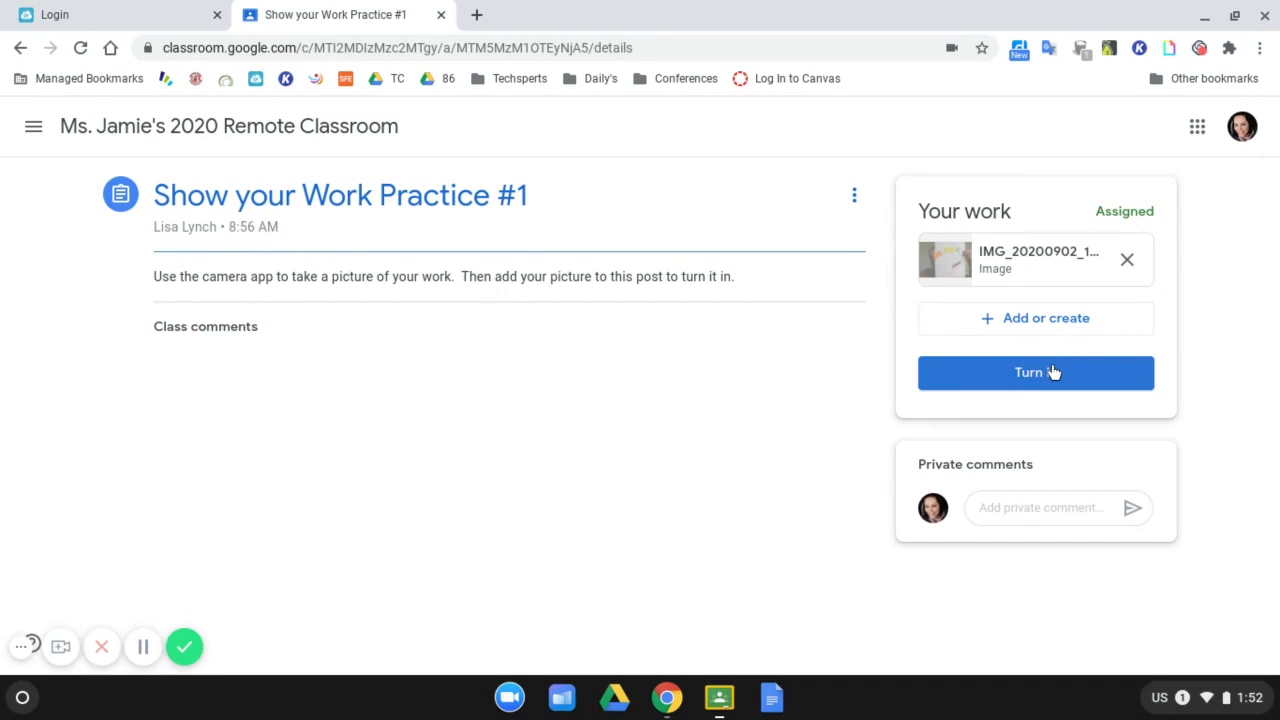
{"action": "left_click", "coordinate": [1035, 372]}
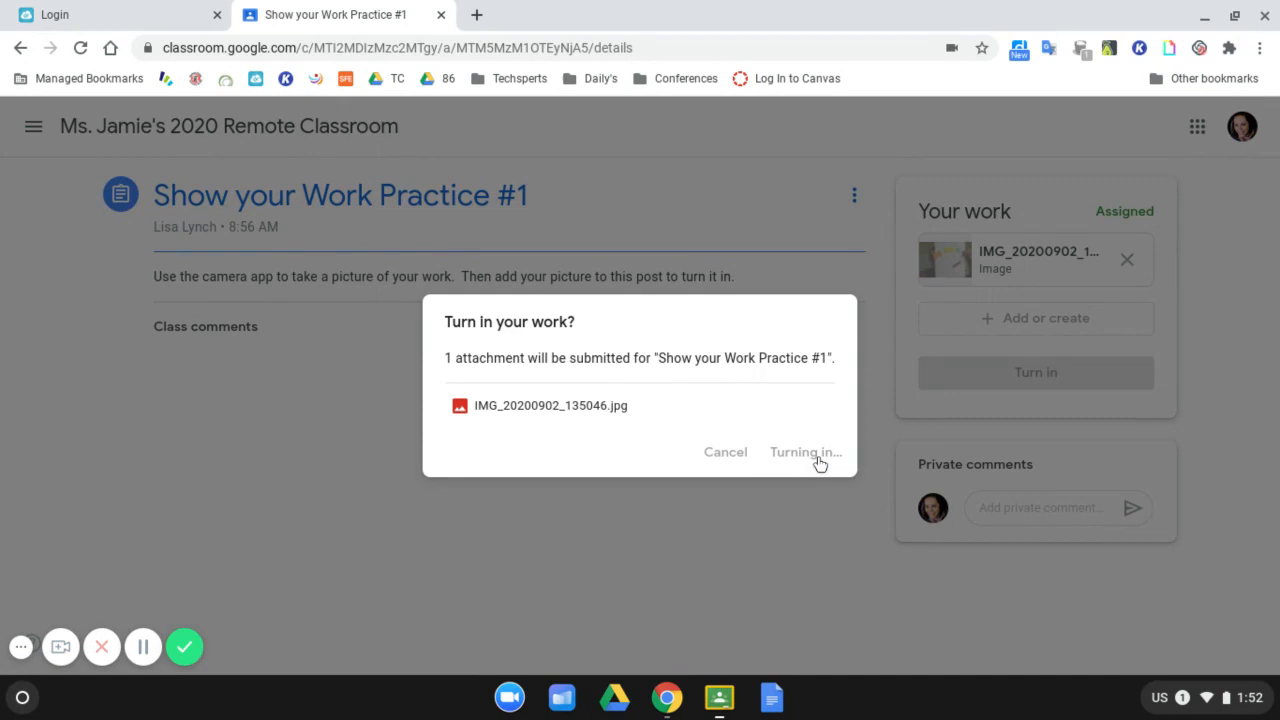
{"action": "left_click", "coordinate": [806, 452]}
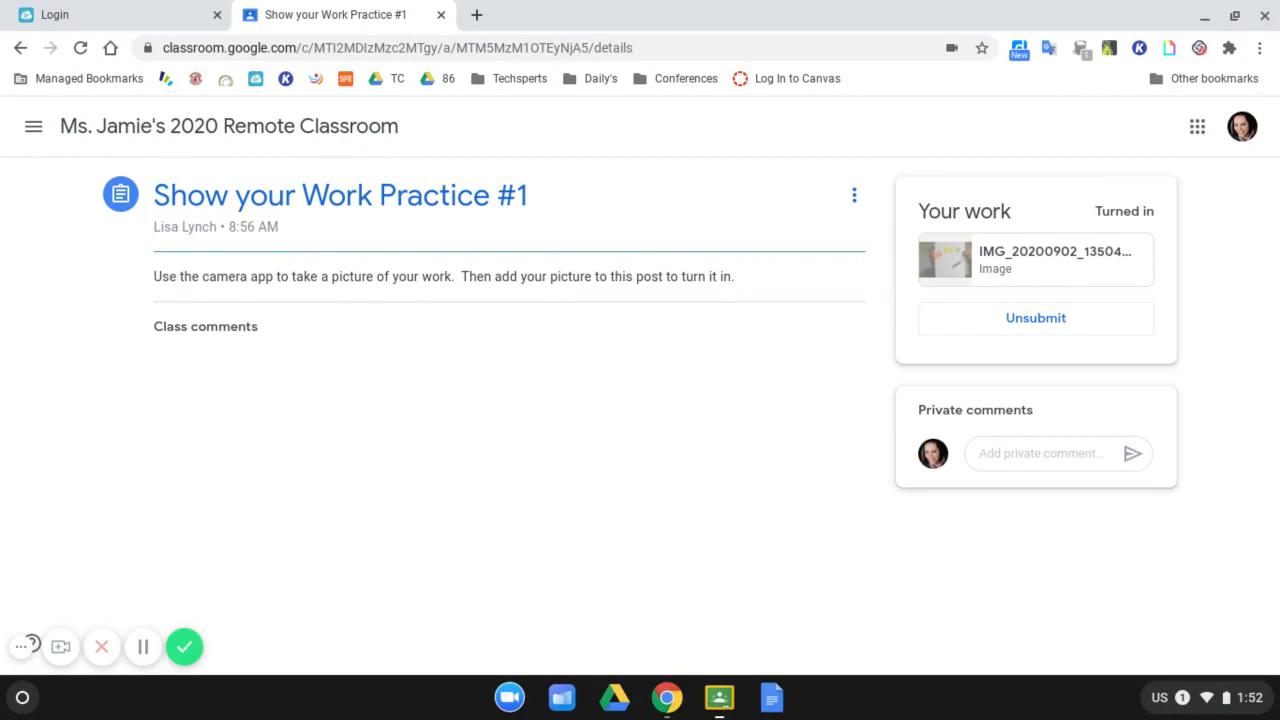